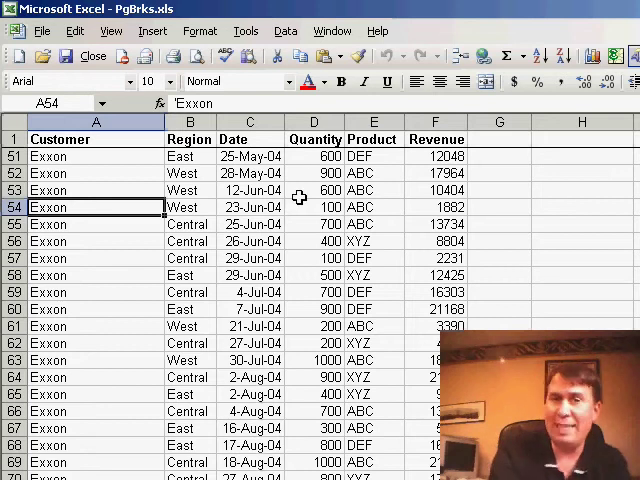
mouse_move(197, 56)
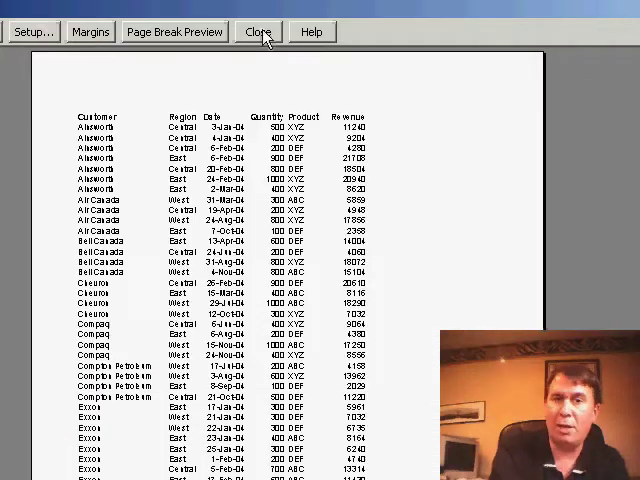
Close the print preview to return to the sheet, now showing dashed automatic page breaks.
click(256, 31)
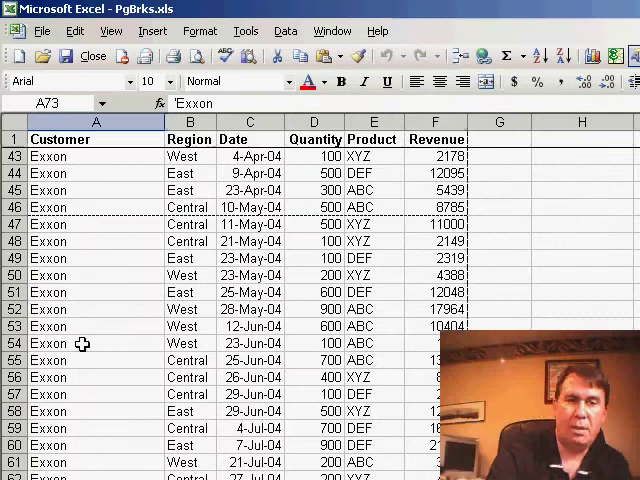
mouse_move(96, 231)
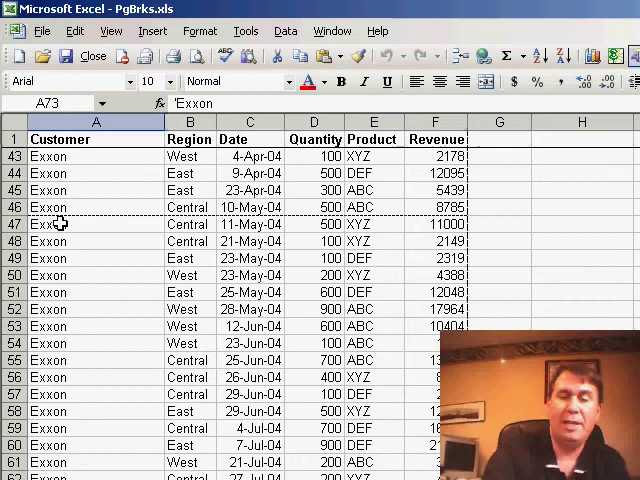
scroll(up, 3)
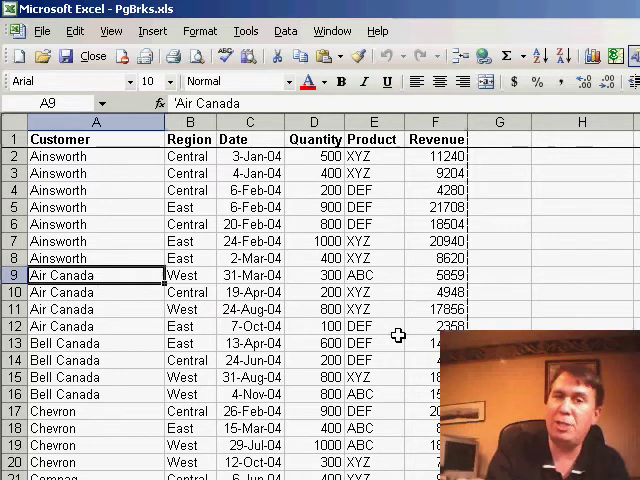
mouse_move(258, 309)
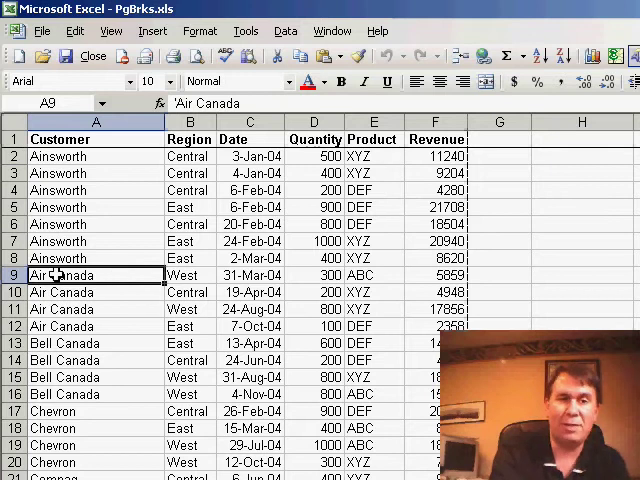
click(152, 30)
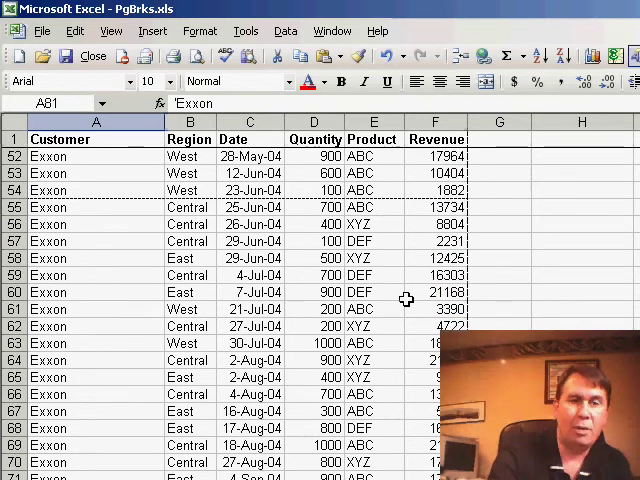
click(95, 224)
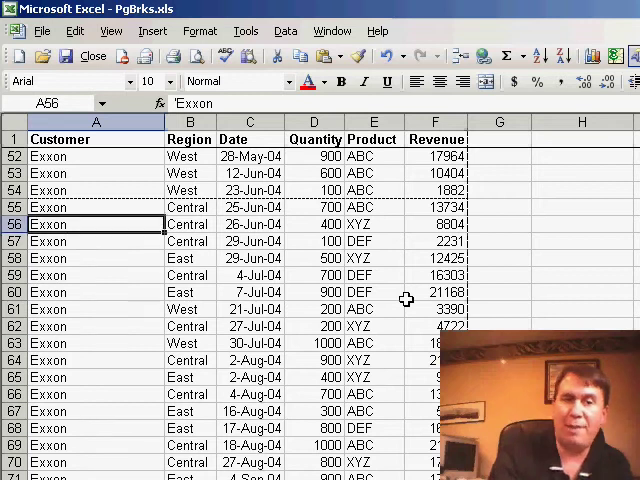
mouse_move(143, 267)
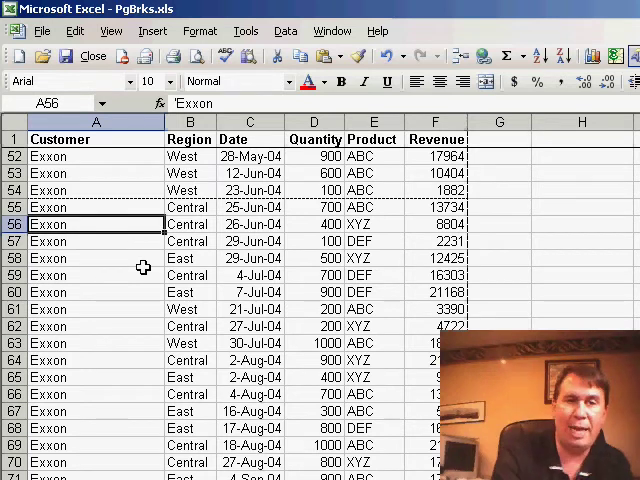
Select cell A9, where the Air Canada rows begin.
click(152, 31)
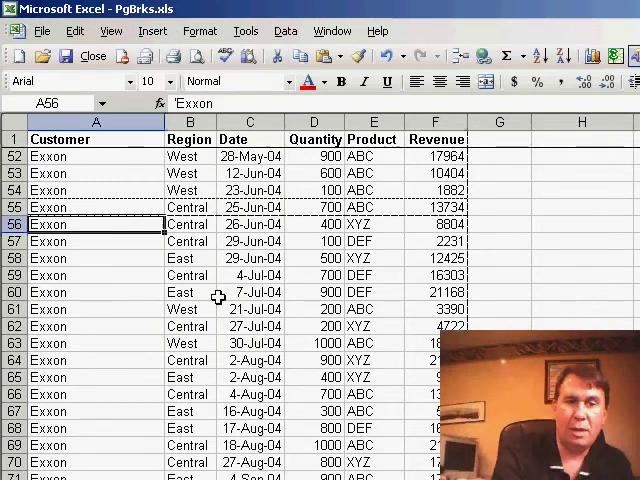
mouse_move(207, 317)
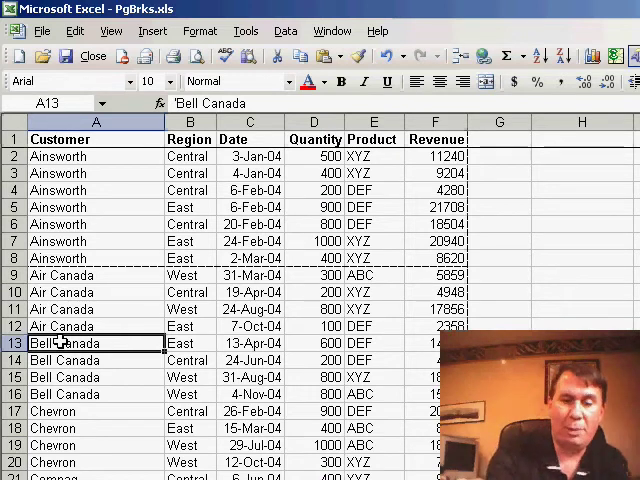
Select the first Bell Canada row for the next page break.
click(152, 30)
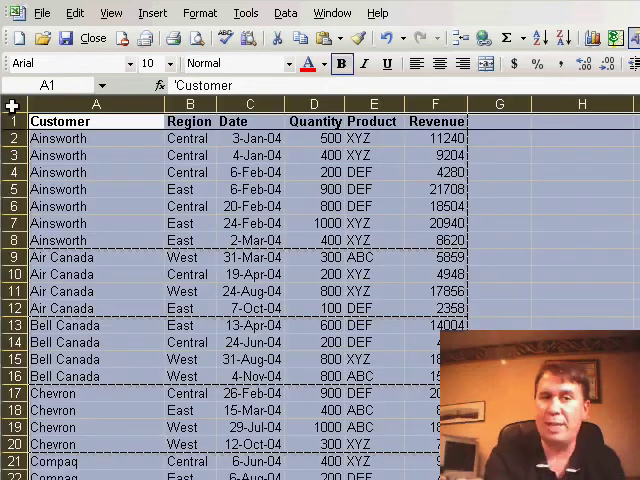
Subtotal the list with Sum of Revenue at each Customer change and page breaks between groups.
click(152, 12)
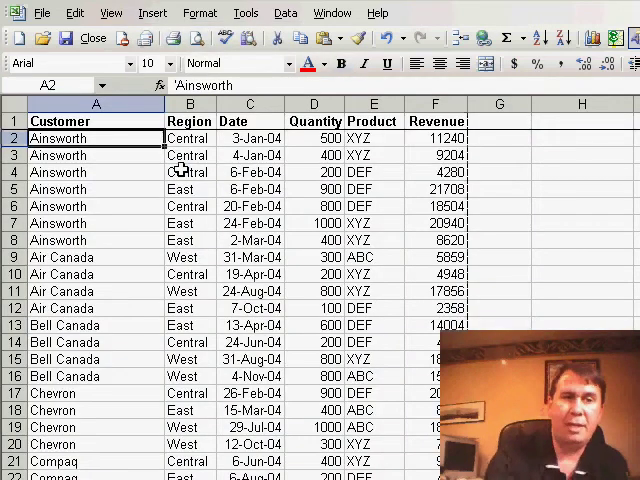
click(286, 12)
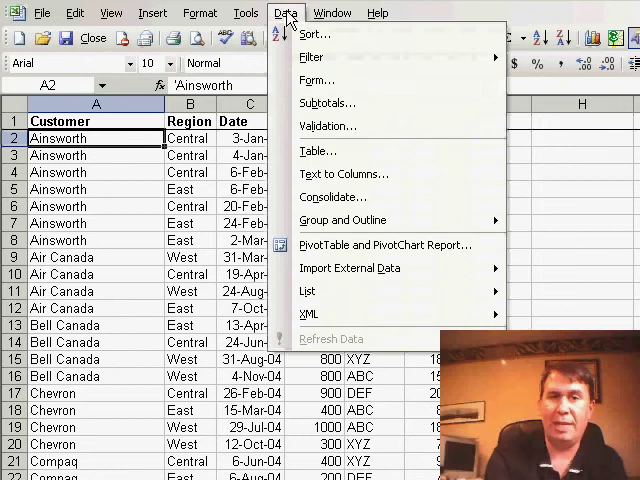
click(327, 102)
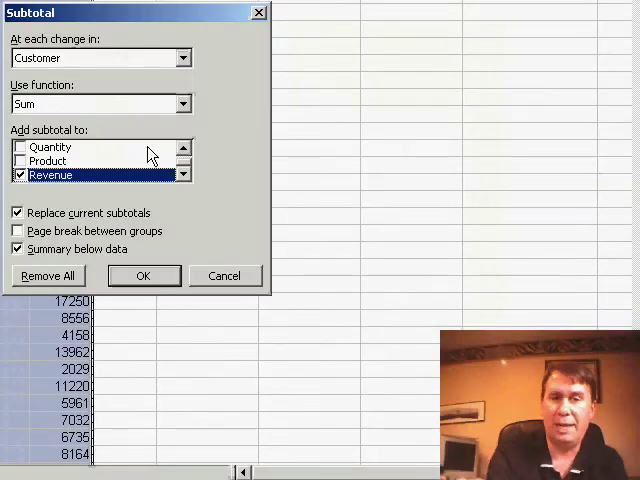
mouse_move(40, 120)
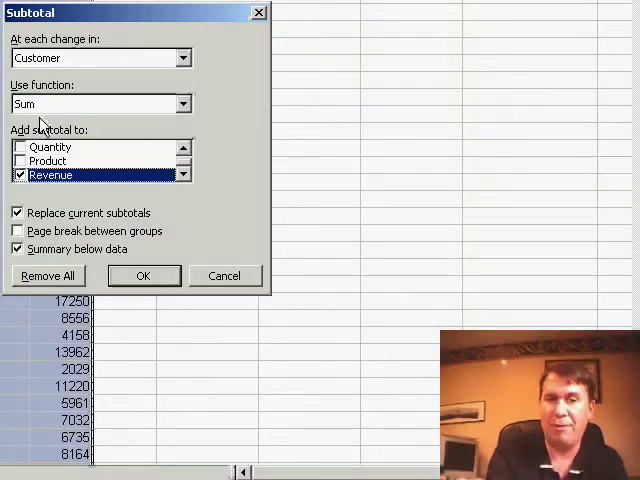
click(18, 231)
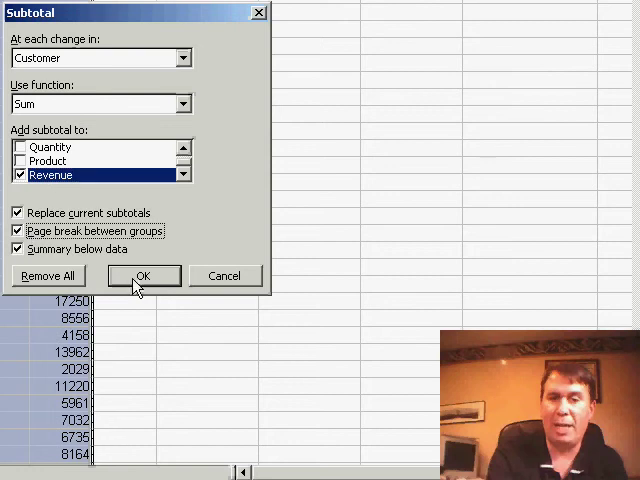
click(143, 276)
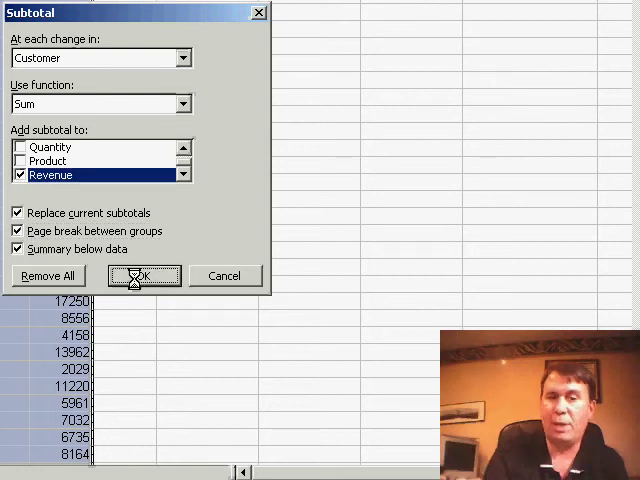
click(142, 276)
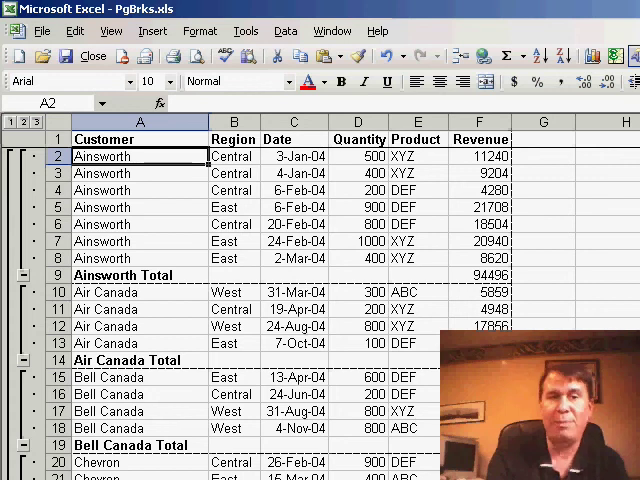
mouse_move(237, 326)
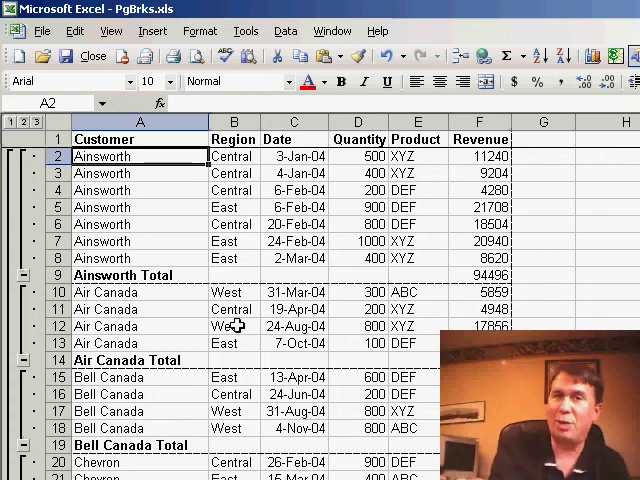